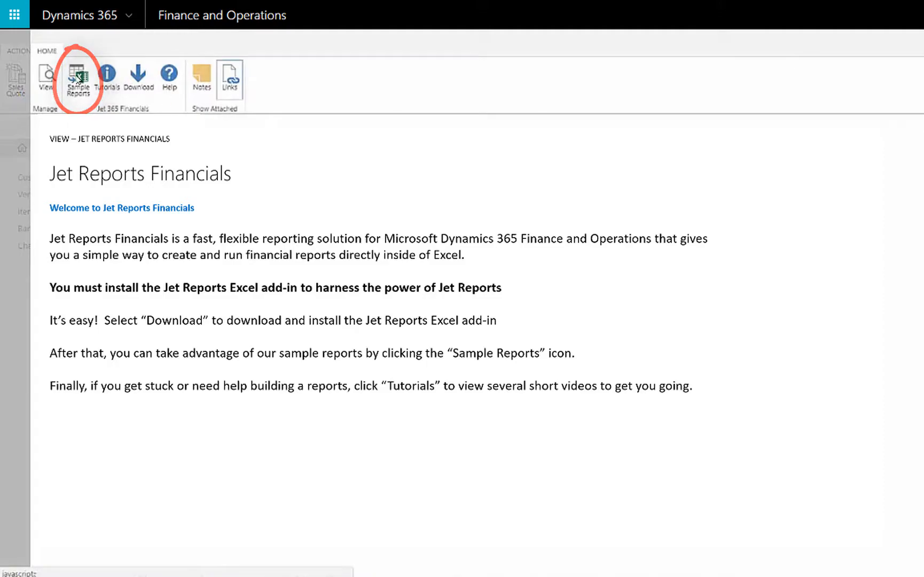
- Download the Trial Balance sample report template as 2-Trial-Balance.xlsx
{"action": "left_click", "coordinate": [81, 72]}
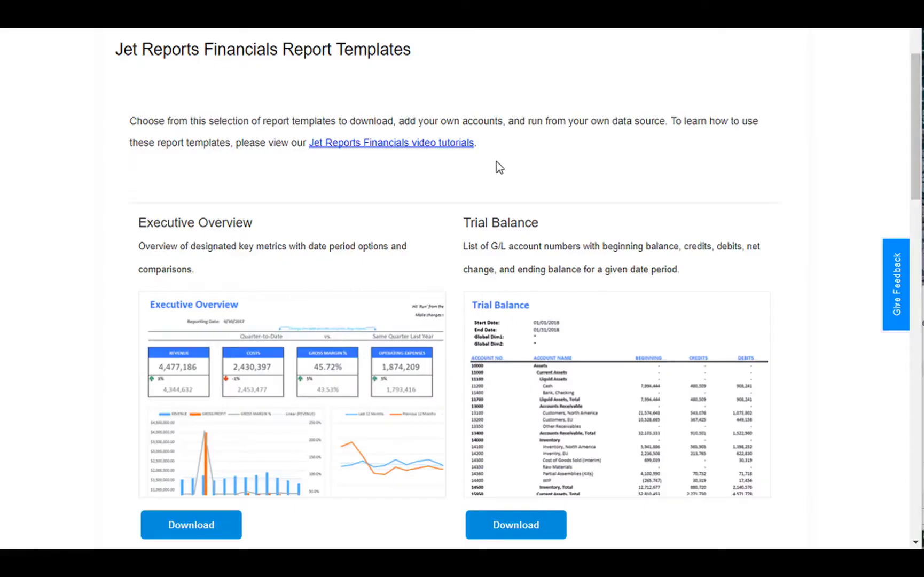
{"action": "mouse_move", "coordinate": [509, 428]}
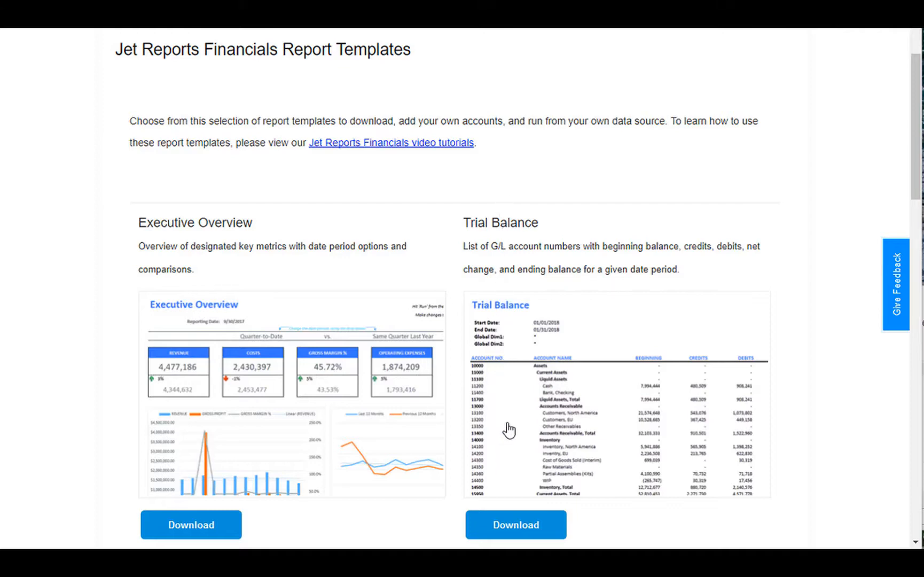
{"action": "left_click", "coordinate": [515, 524]}
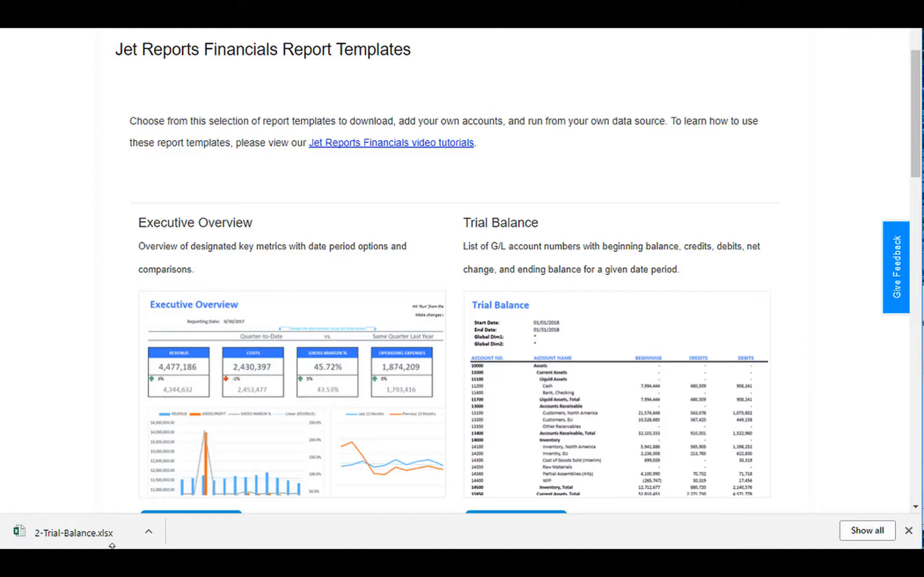
- Open the Trial Balance workbook, dismiss the 'CRONUS JetCorp USA' company error on E12, and show the Options sheet
{"action": "left_click", "coordinate": [70, 532]}
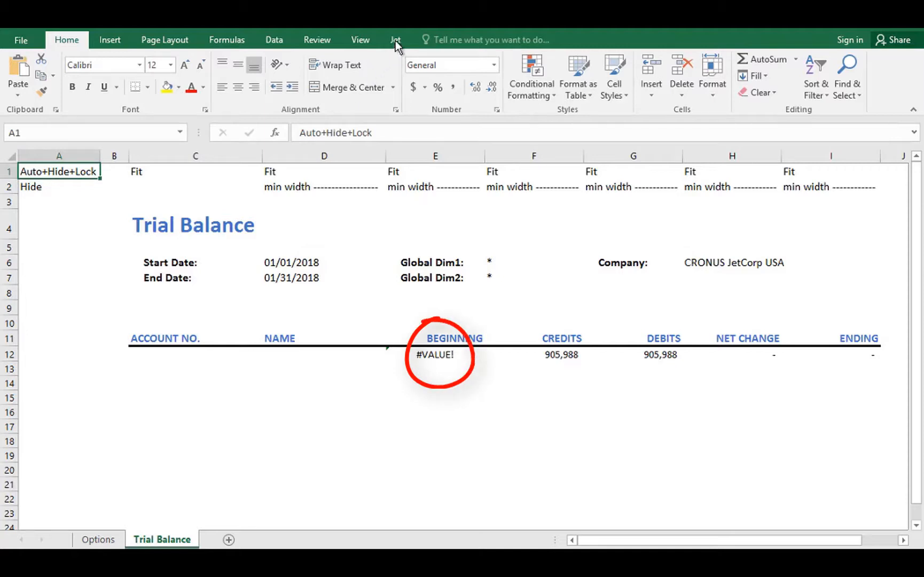
{"action": "left_click", "coordinate": [395, 40]}
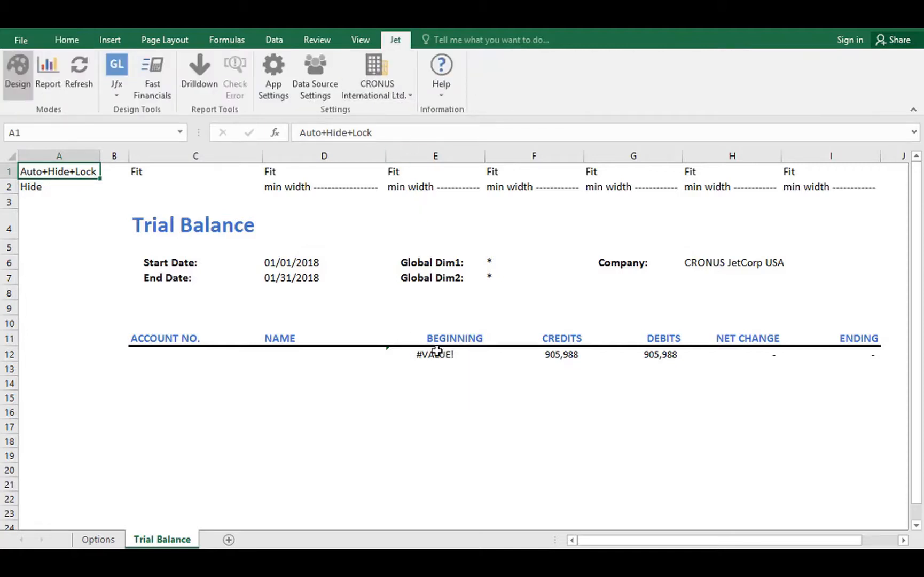
{"action": "left_click", "coordinate": [436, 353]}
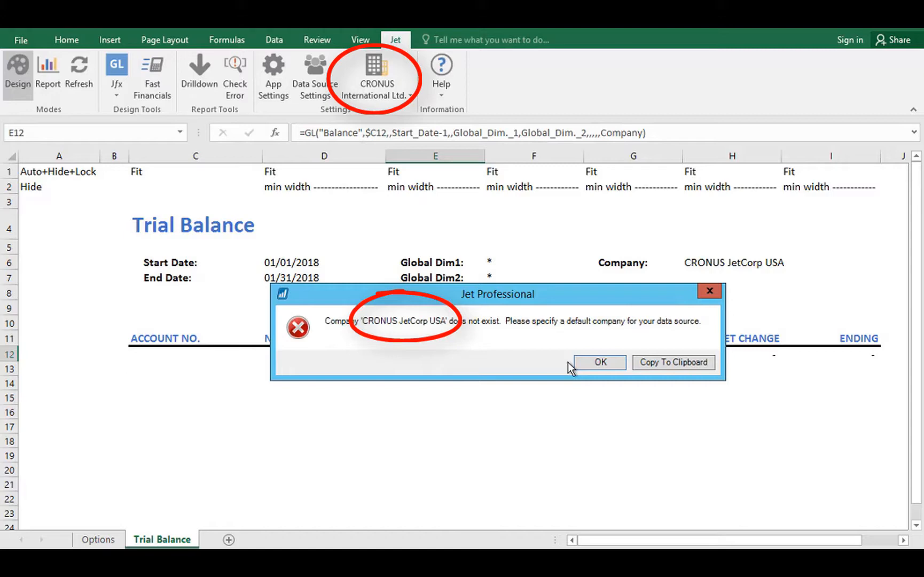
{"action": "left_click", "coordinate": [600, 362]}
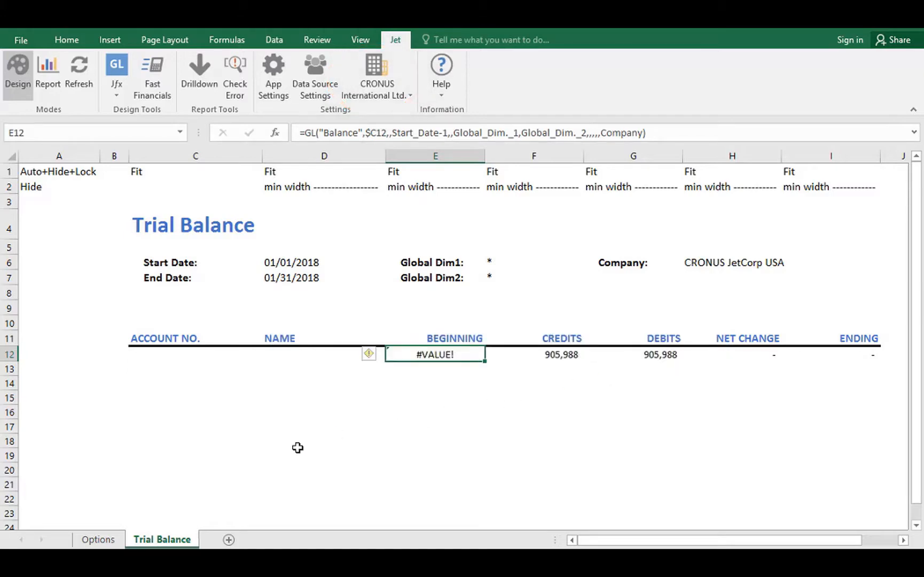
{"action": "left_click", "coordinate": [99, 539]}
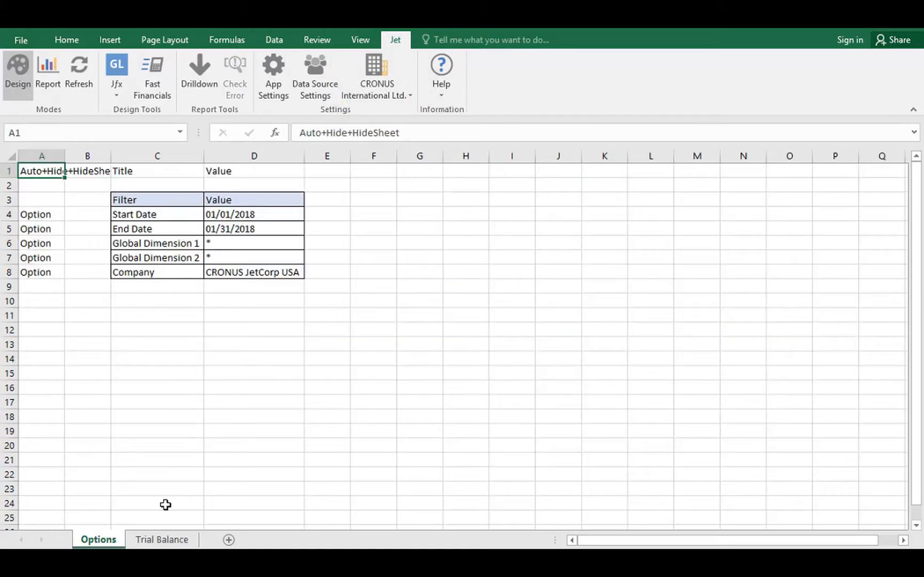
{"action": "mouse_move", "coordinate": [274, 370]}
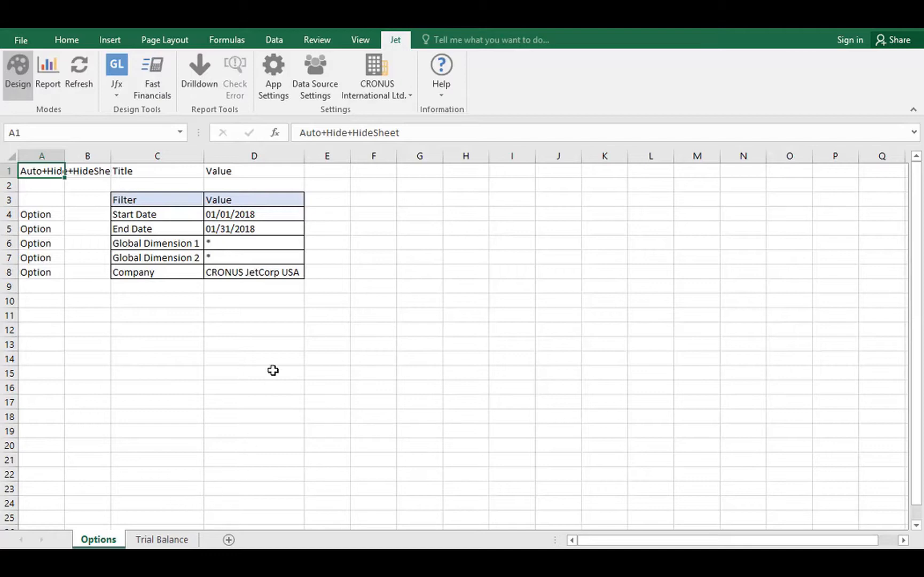
- Select the Company filter value and run the report for CRONUS International Ltd
{"action": "left_click", "coordinate": [253, 271]}
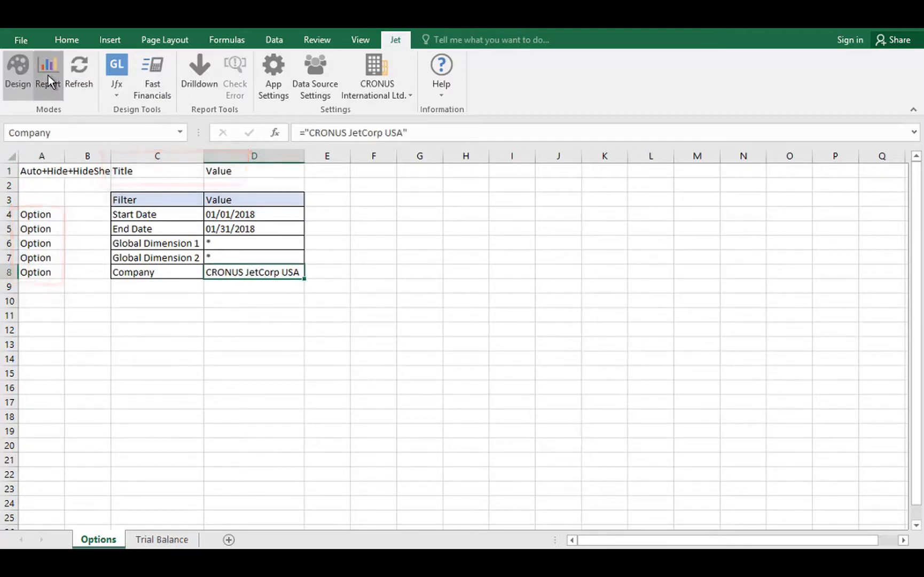
{"action": "left_click", "coordinate": [48, 72]}
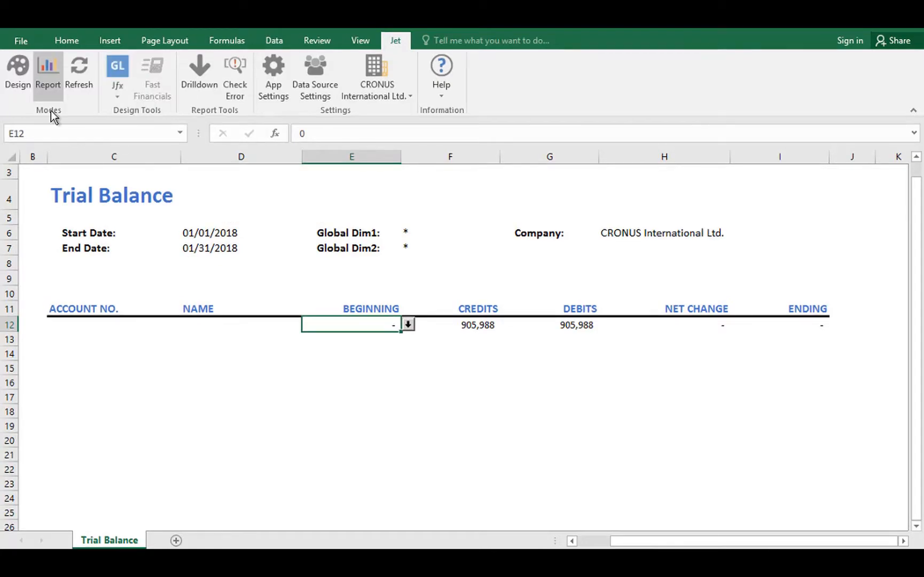
- Return the Trial Balance to design mode and bring up the Fast Financials account list
{"action": "left_click", "coordinate": [17, 74]}
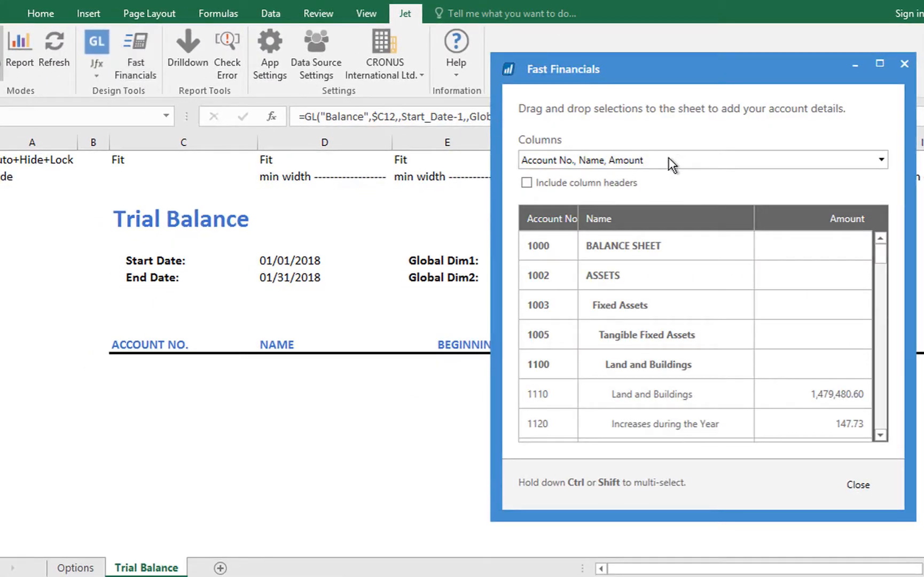
- Insert all accounts from 1000 BALANCE SHEET down with Account No. and Name columns into the report rows
{"action": "left_click", "coordinate": [532, 233]}
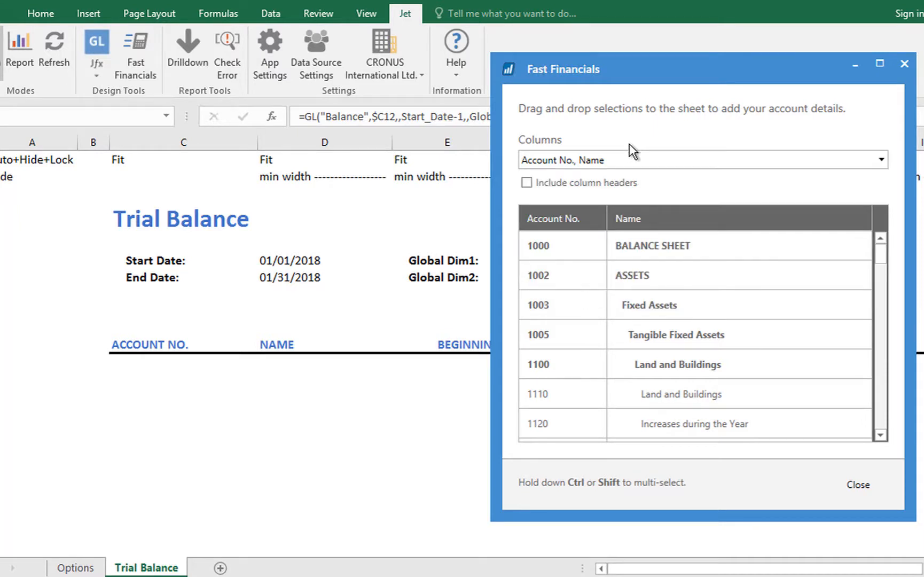
{"action": "left_click", "coordinate": [647, 246]}
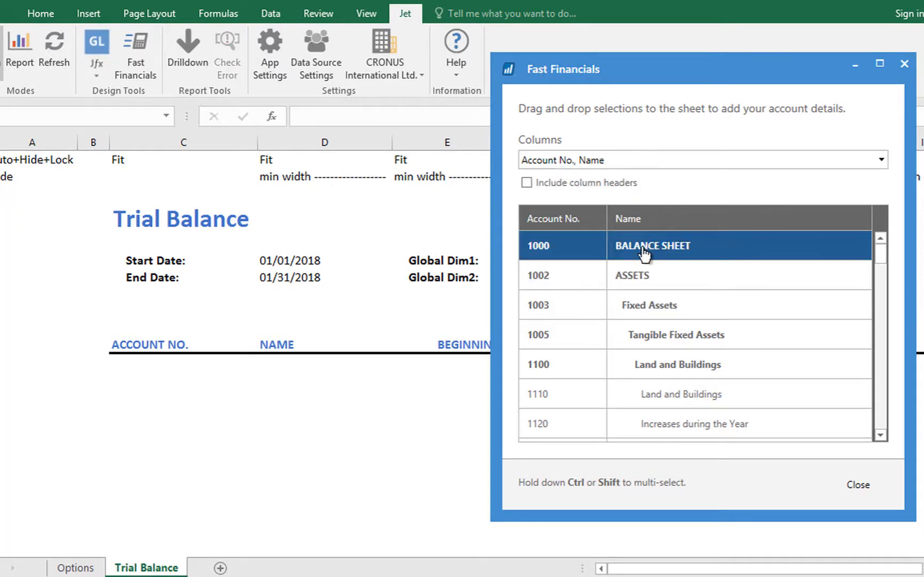
{"action": "key", "text": "Ctrl+A"}
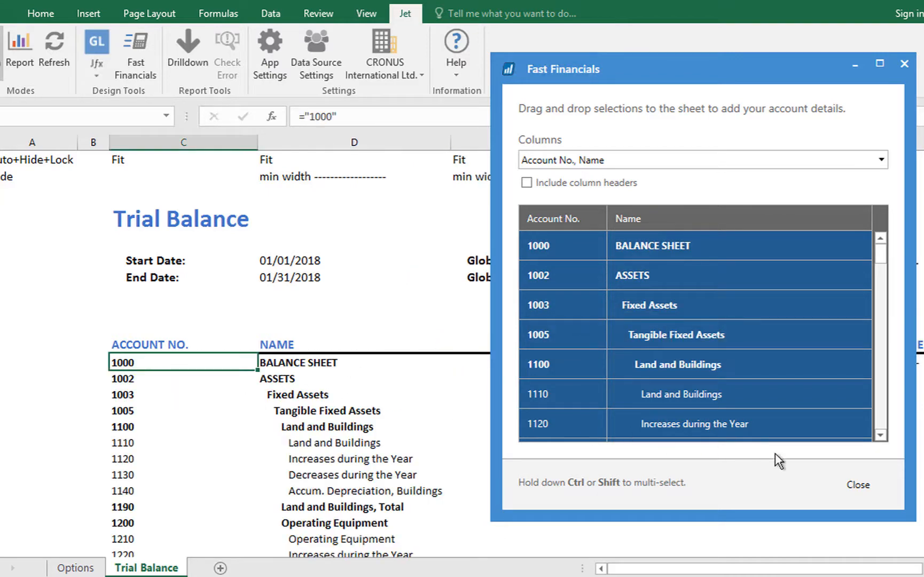
{"action": "left_click", "coordinate": [858, 483]}
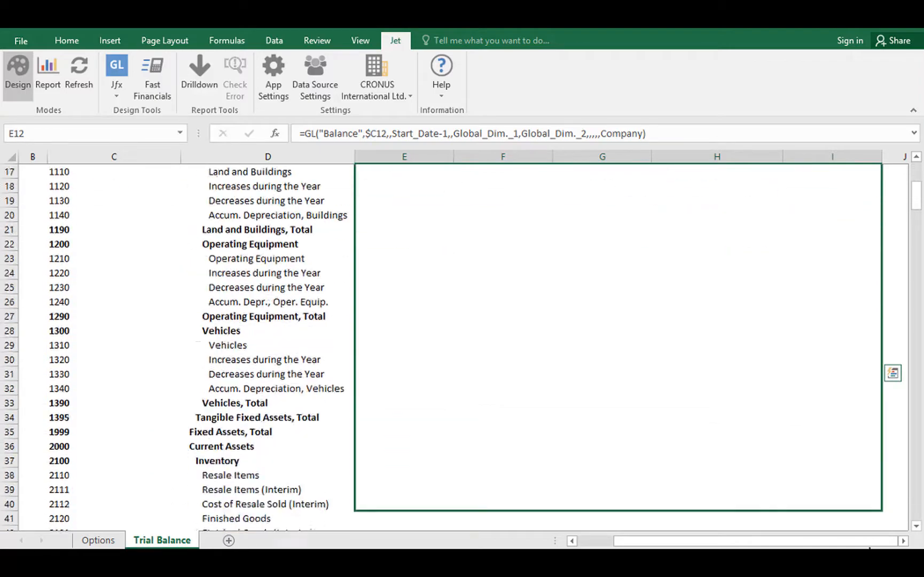
- Fill the balance formulas down the account rows and run the report to show every account's balance
{"action": "scroll", "scroll_direction": "down", "scroll_amount": 3}
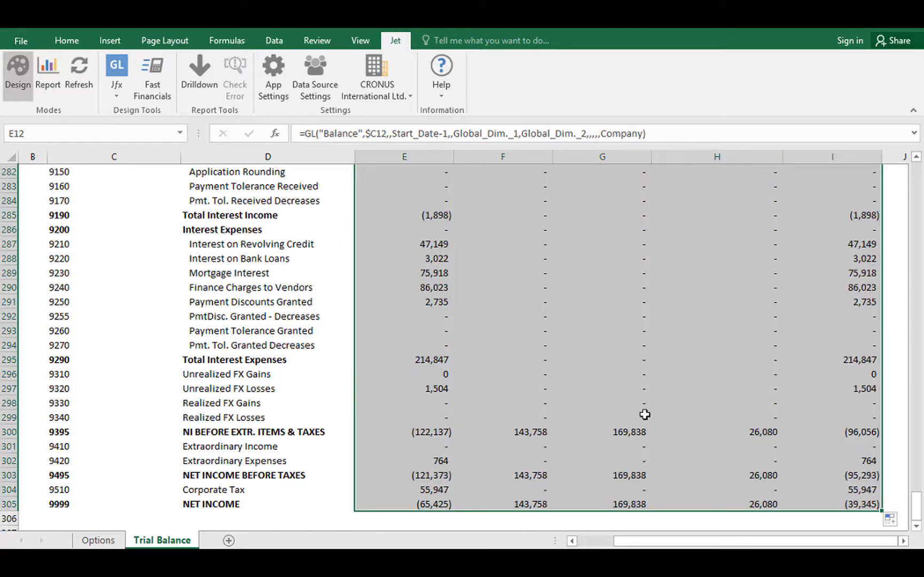
{"action": "left_click", "coordinate": [47, 71]}
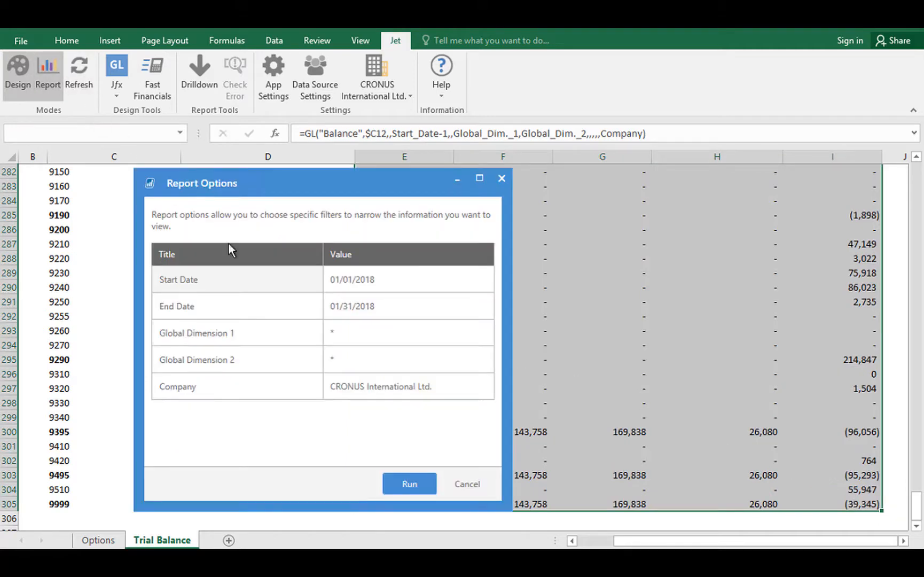
{"action": "left_click", "coordinate": [409, 482]}
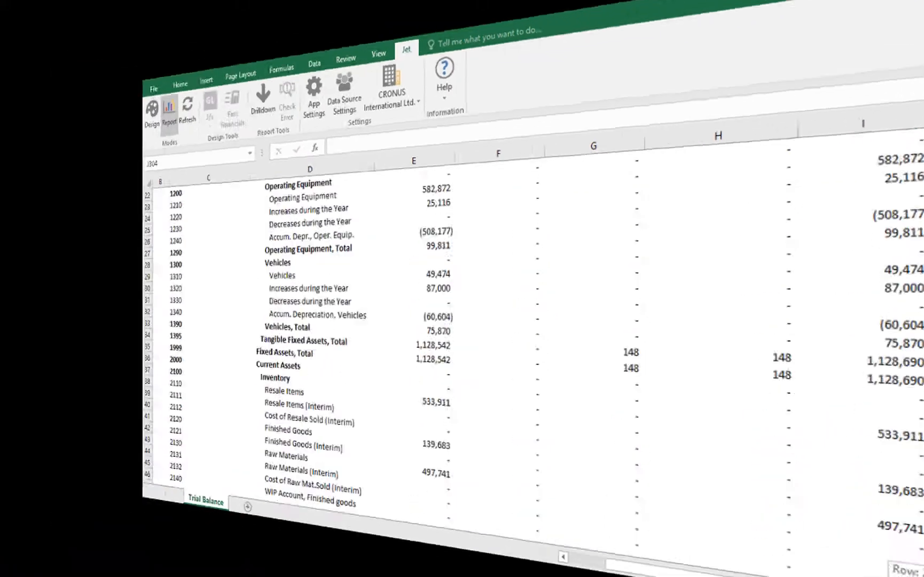
- Set the Executive Overview comparison period in J8 to Last YTD
{"action": "left_click", "coordinate": [398, 277]}
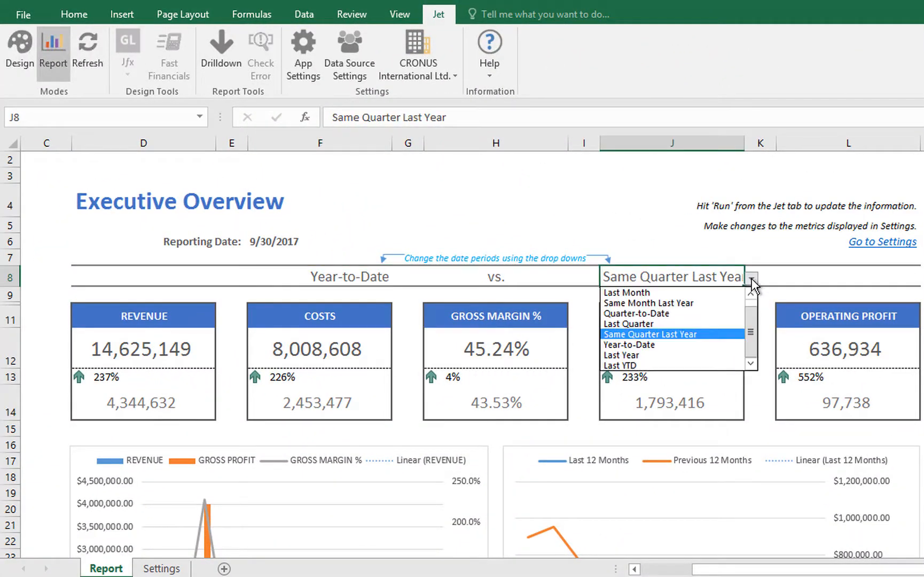
{"action": "left_click", "coordinate": [619, 365]}
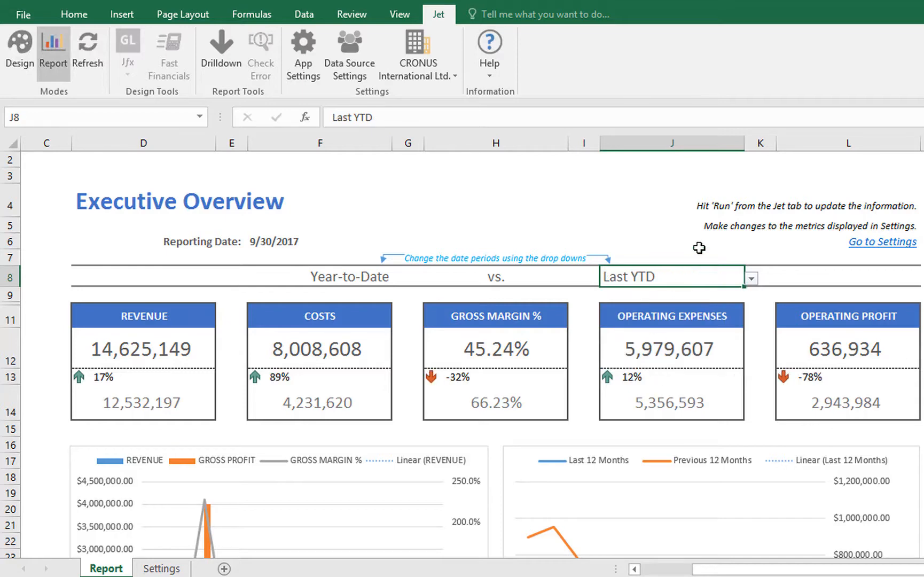
{"action": "mouse_move", "coordinate": [872, 250]}
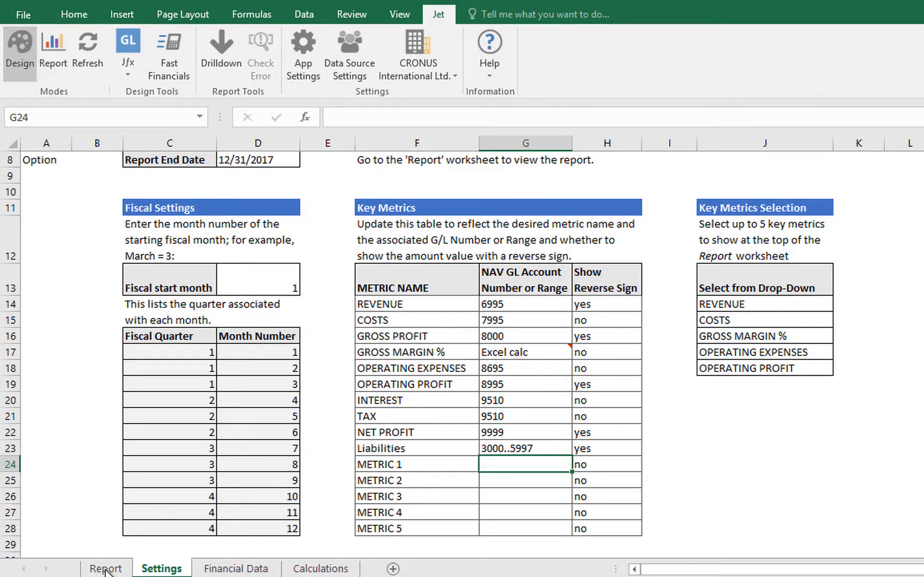
- Rerun the Executive Overview with a 6/30 Report End Date
{"action": "left_click", "coordinate": [106, 567]}
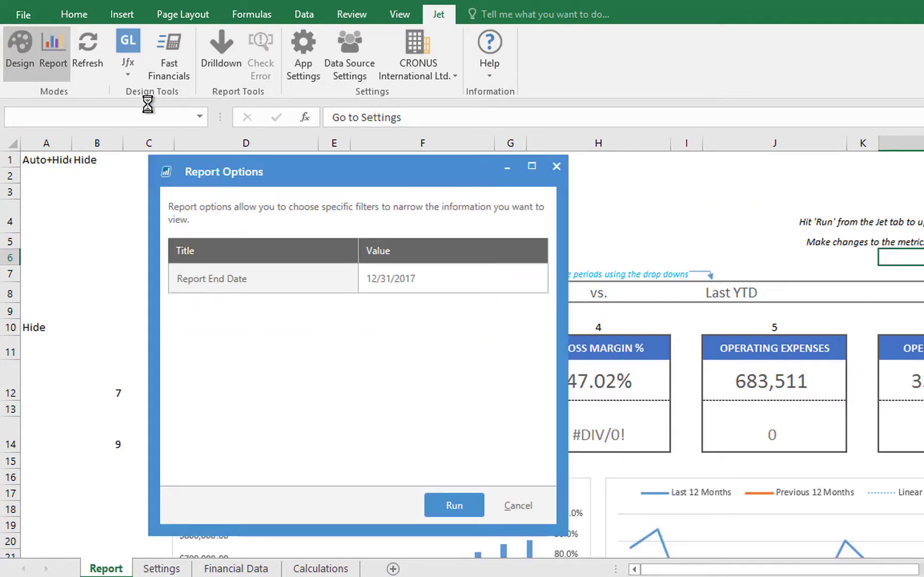
{"action": "type", "text": "6/30/"}
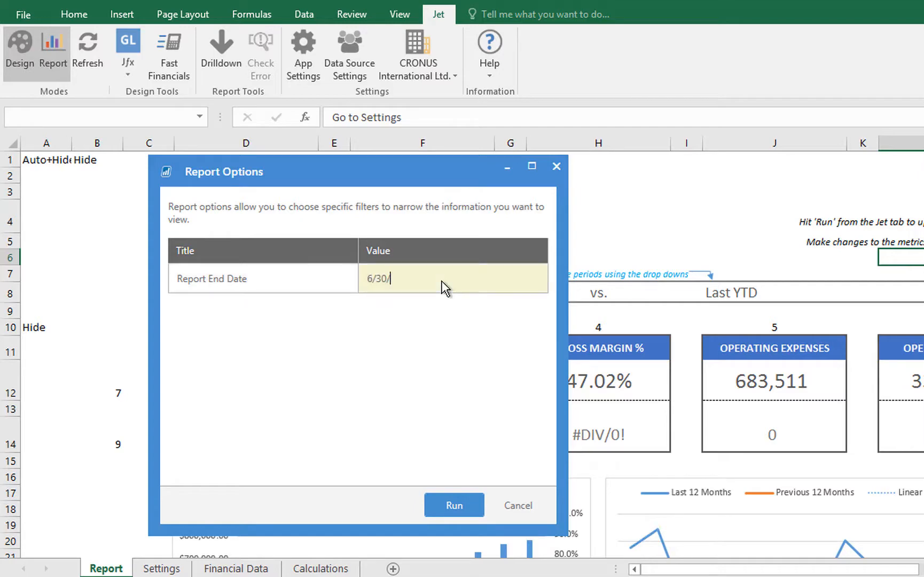
{"action": "left_click", "coordinate": [453, 505]}
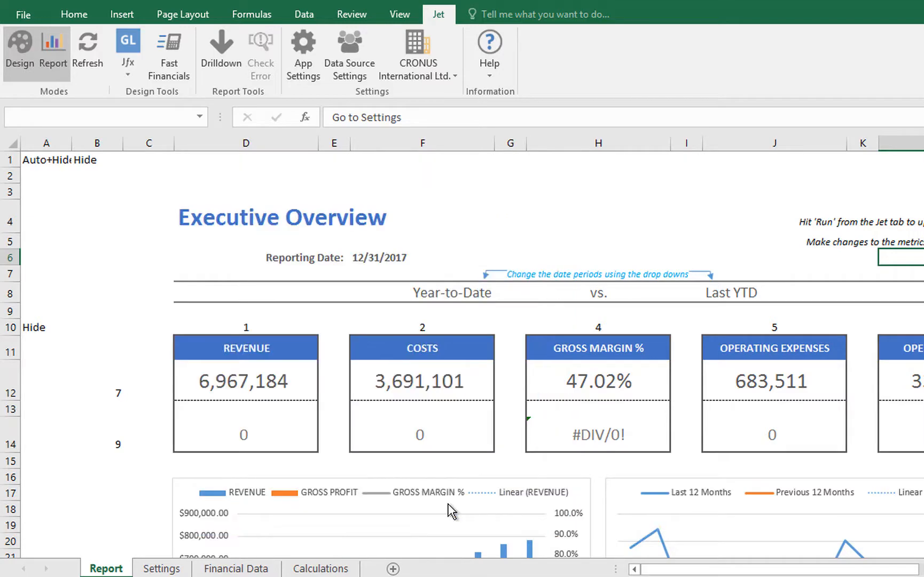